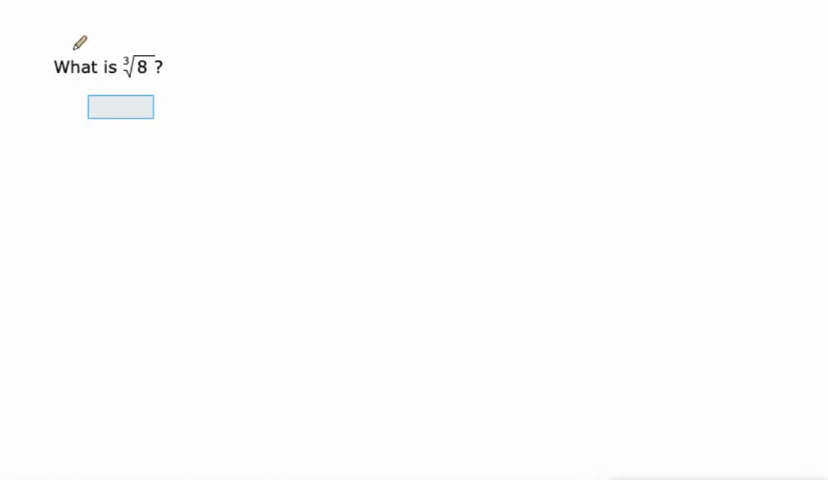
mouse_move(124, 106)
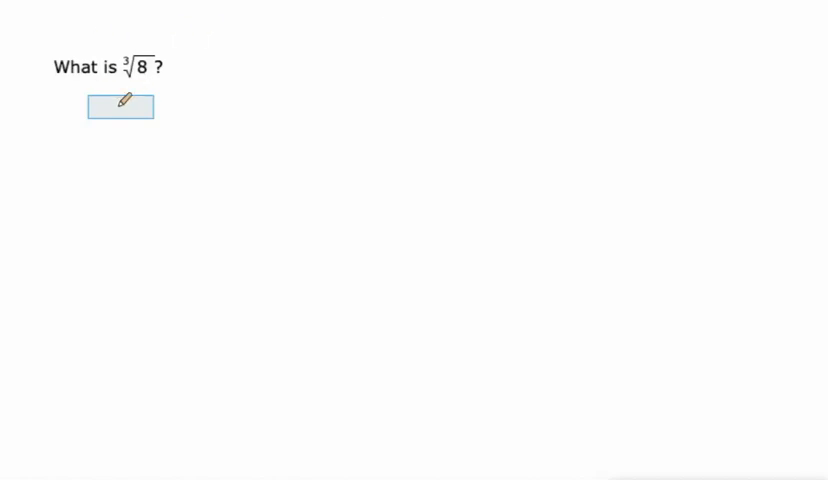
Answer 2 in the box under 'What is ∛8?'.
text(2)
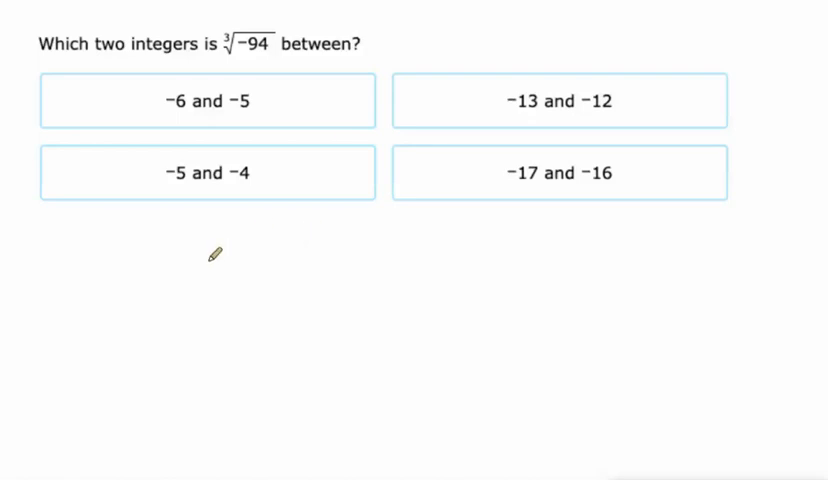
Handwrite in red beside the −94 question that (−5)³ = −125, then begin (−4)³ =.
drag(196, 250, 220, 276)
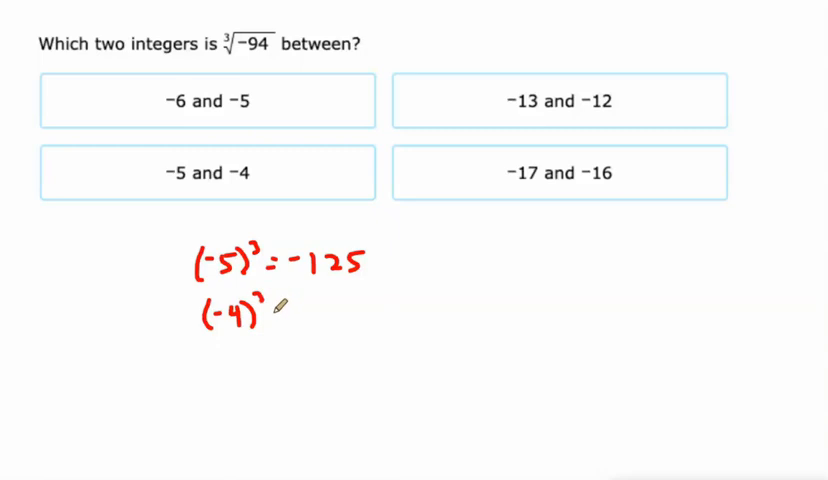
text(=)
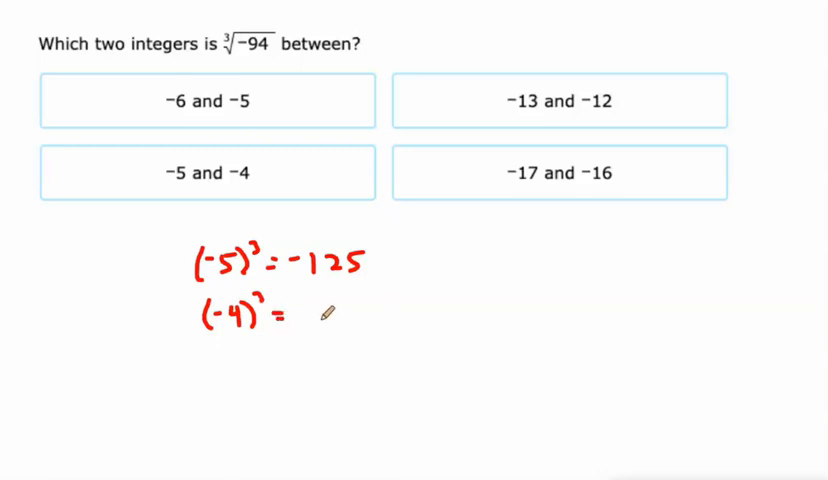
text(-6)
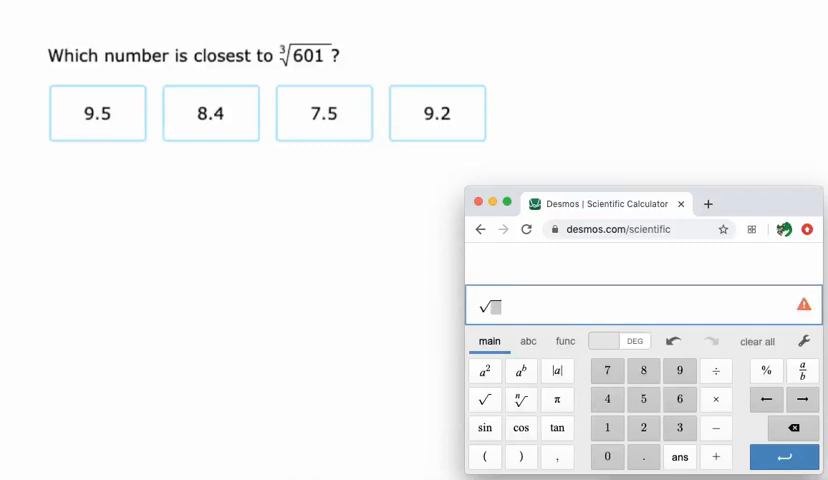
Enter a cube root of 6 in Desmos, evaluating to about 1.817.
click(520, 400)
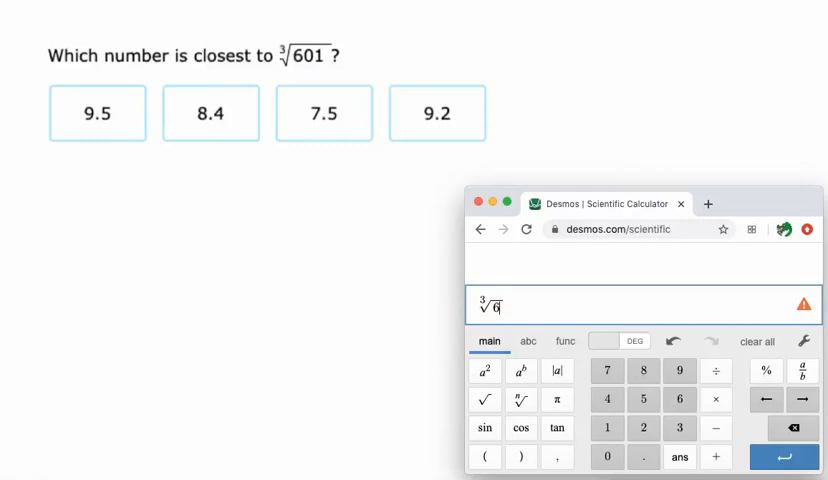
text(.)
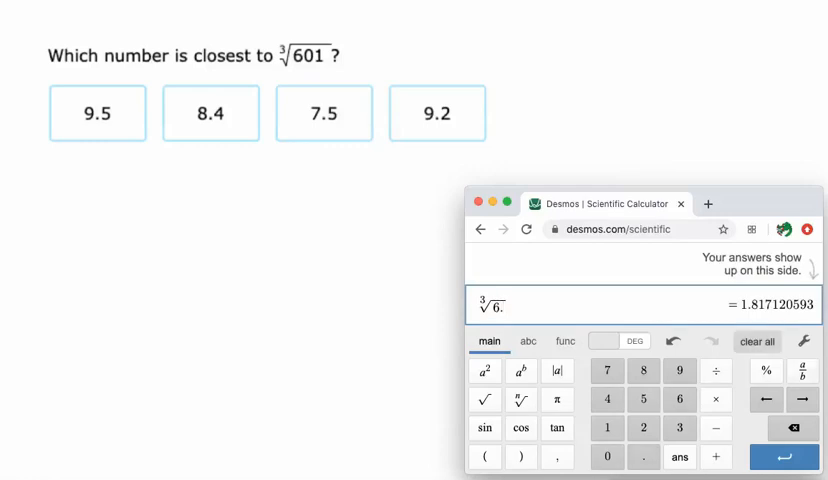